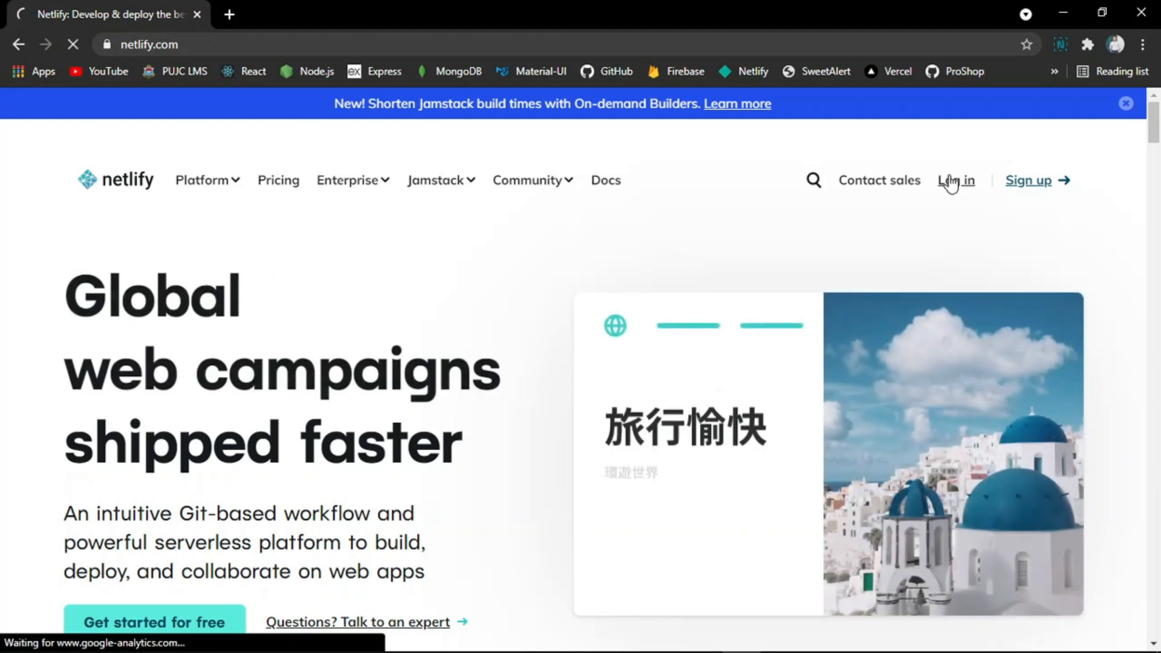
# Log in to Netlify with email and password; the first attempt is rejected with a no-user-found error
pyautogui.click(956, 181)
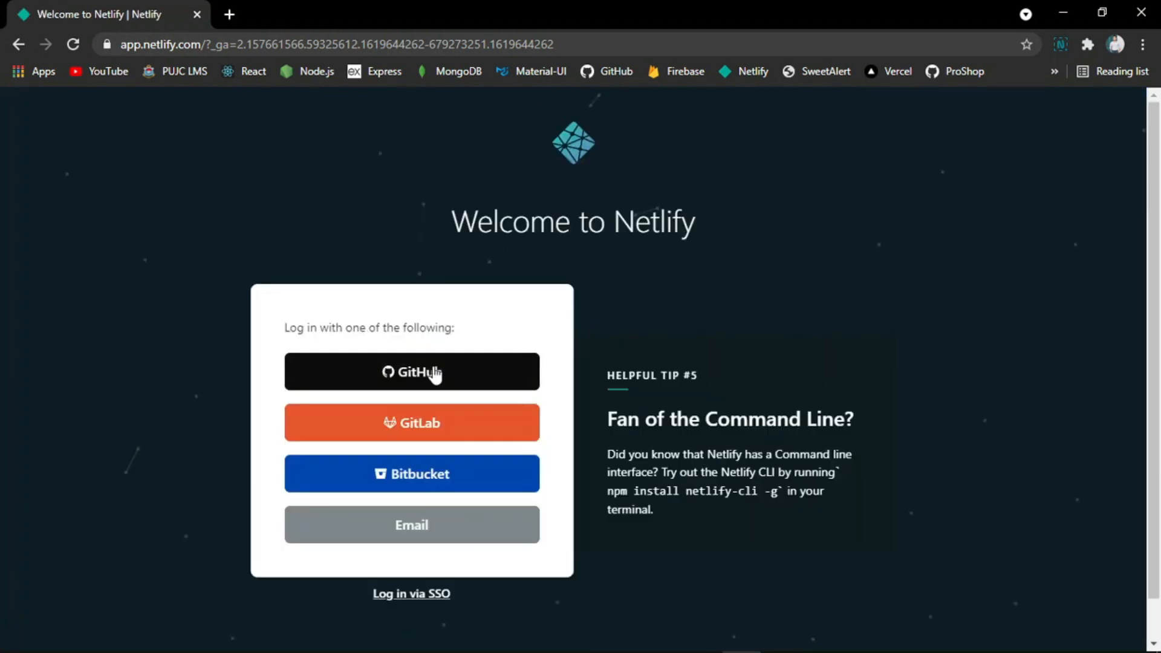
pyautogui.click(412, 523)
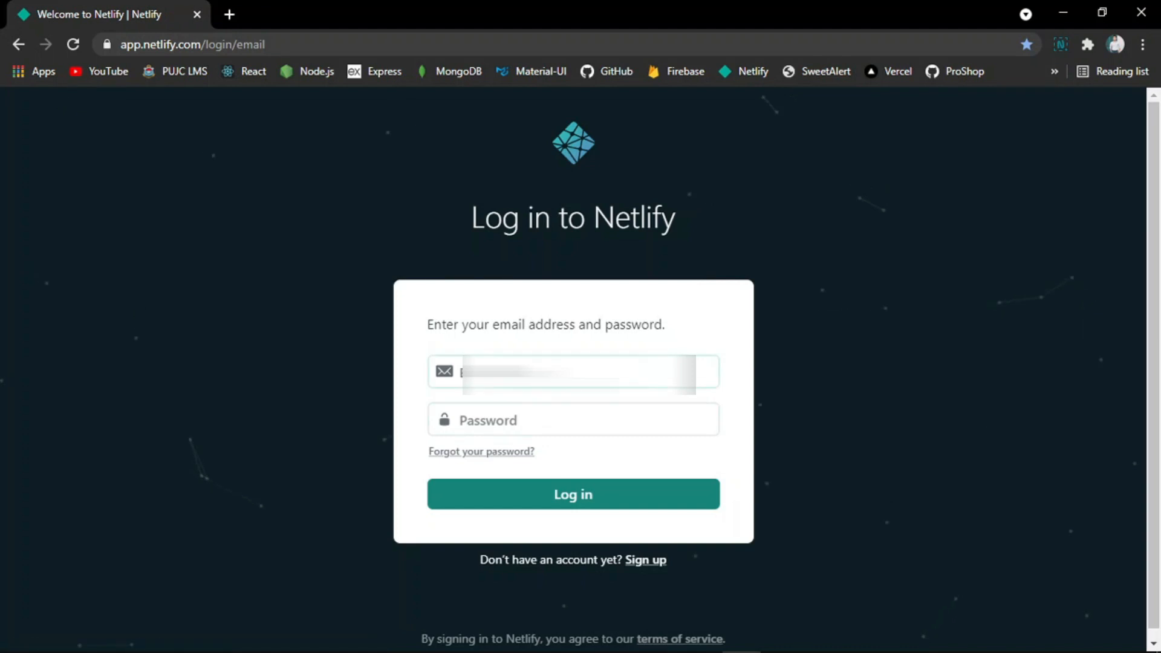
pyautogui.click(573, 371)
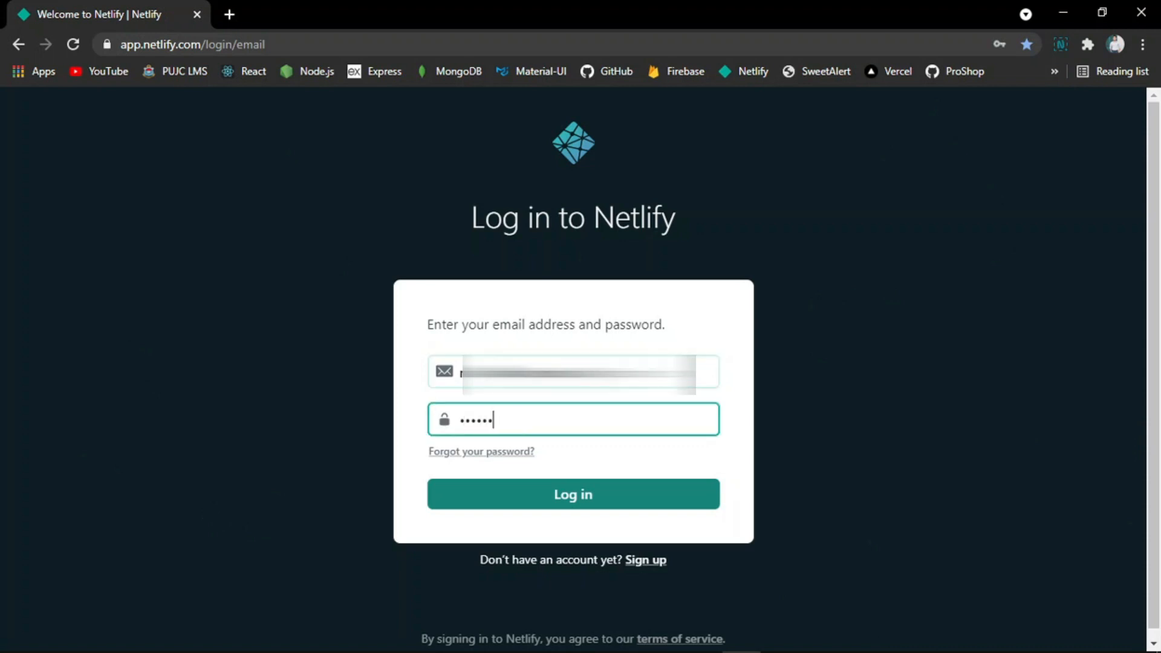
pyautogui.click(572, 494)
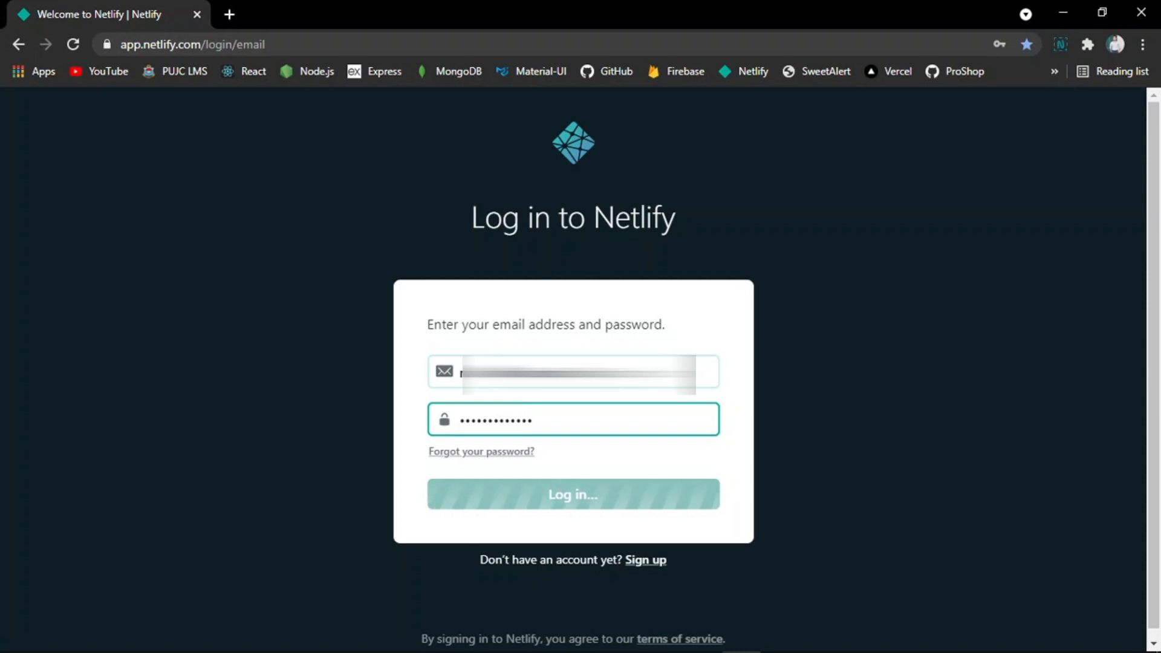
pyautogui.click(572, 494)
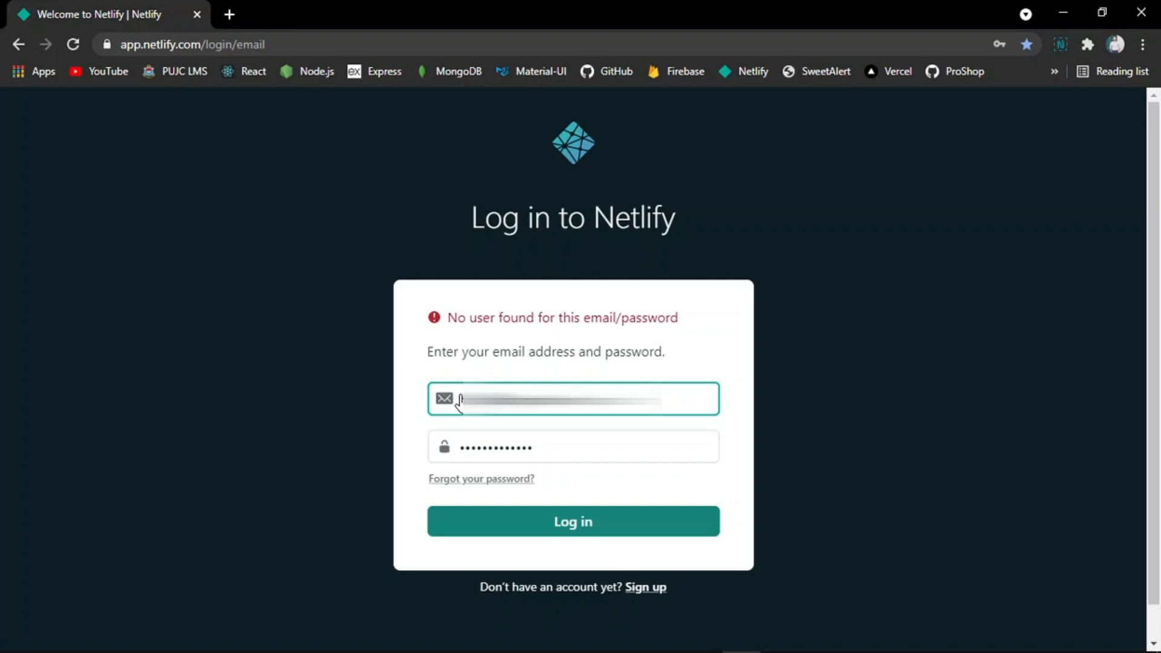
# Correct the rejected email address and log in again, reaching the team overview dashboard
pyautogui.click(572, 520)
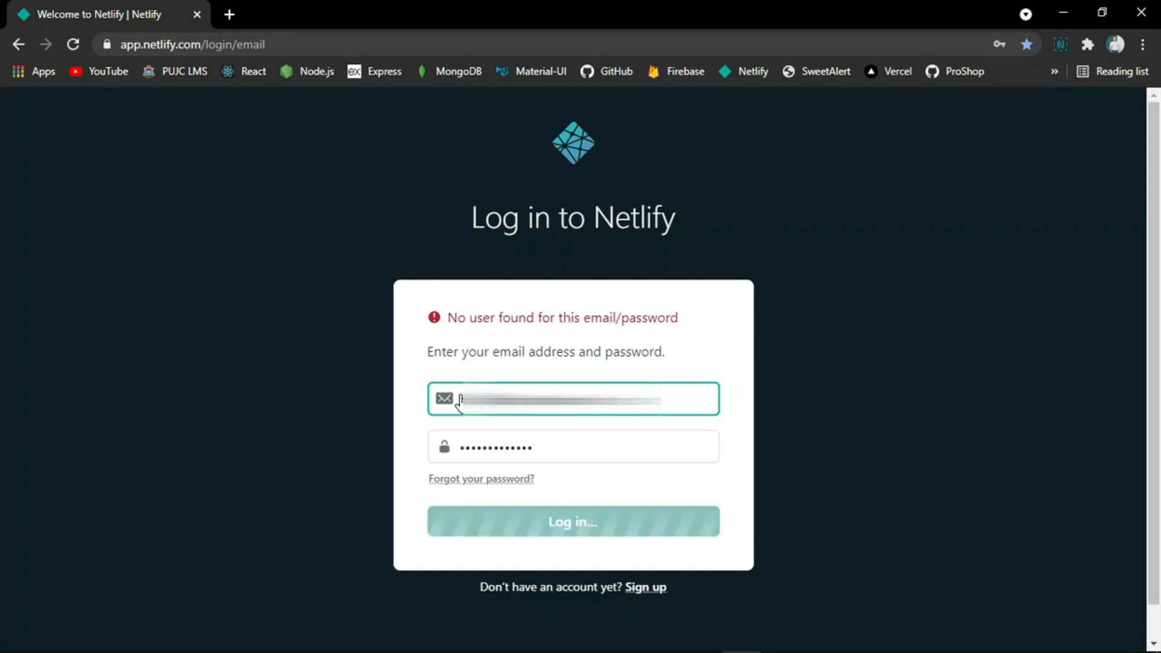
pyautogui.click(573, 520)
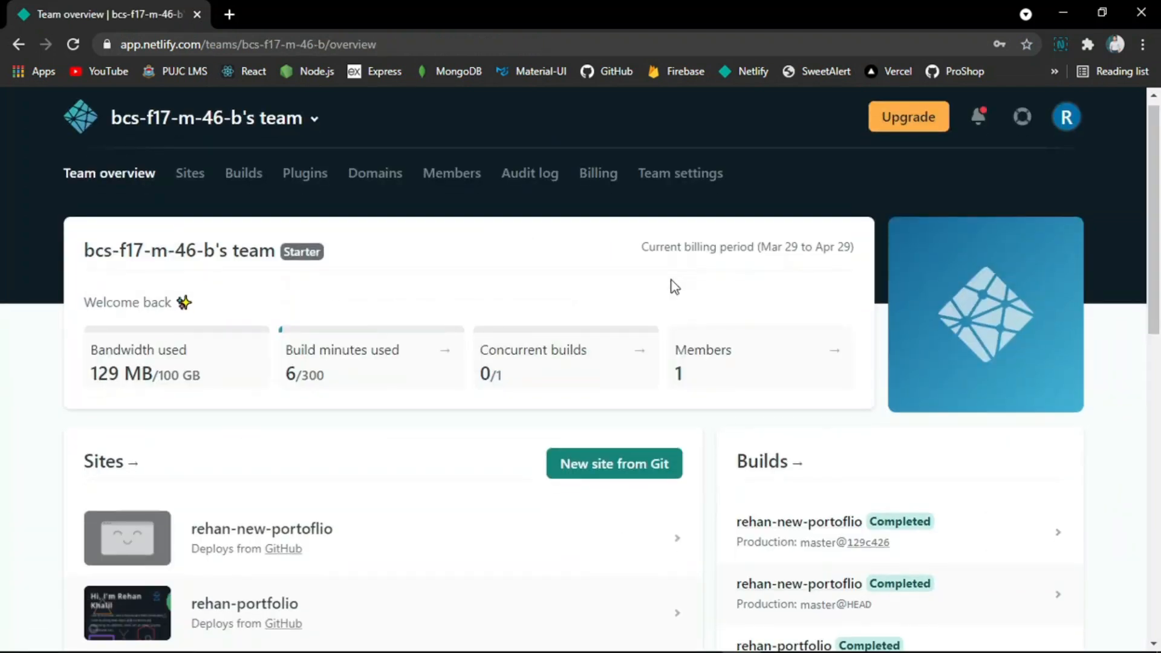
pyautogui.moveTo(760, 274)
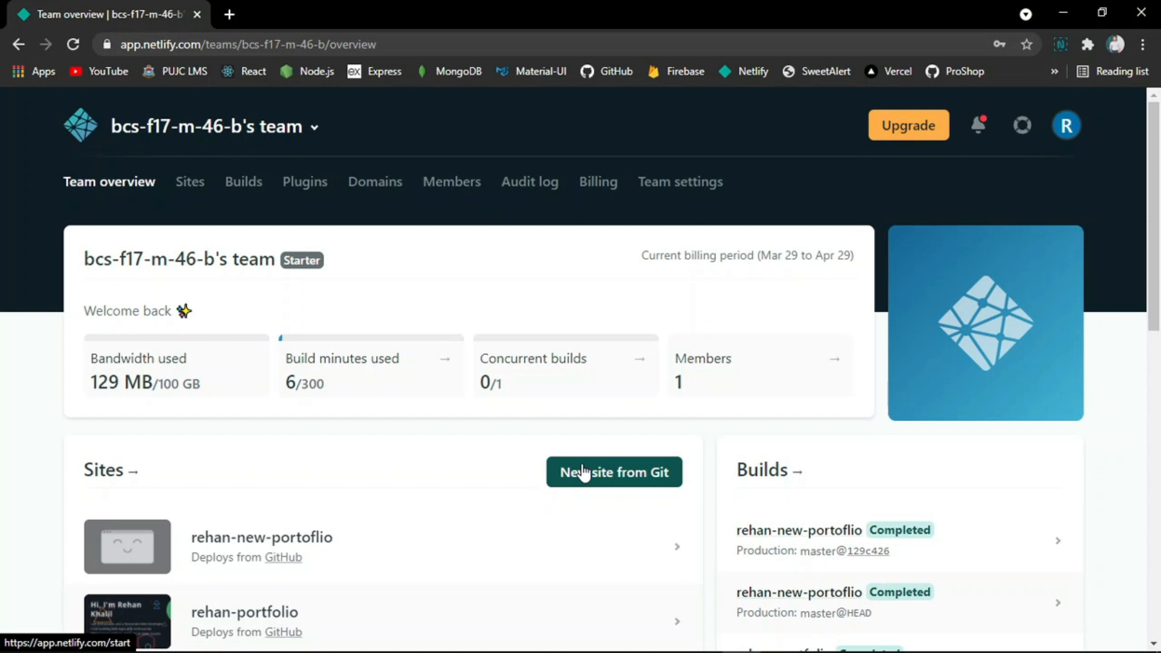
pyautogui.moveTo(670, 473)
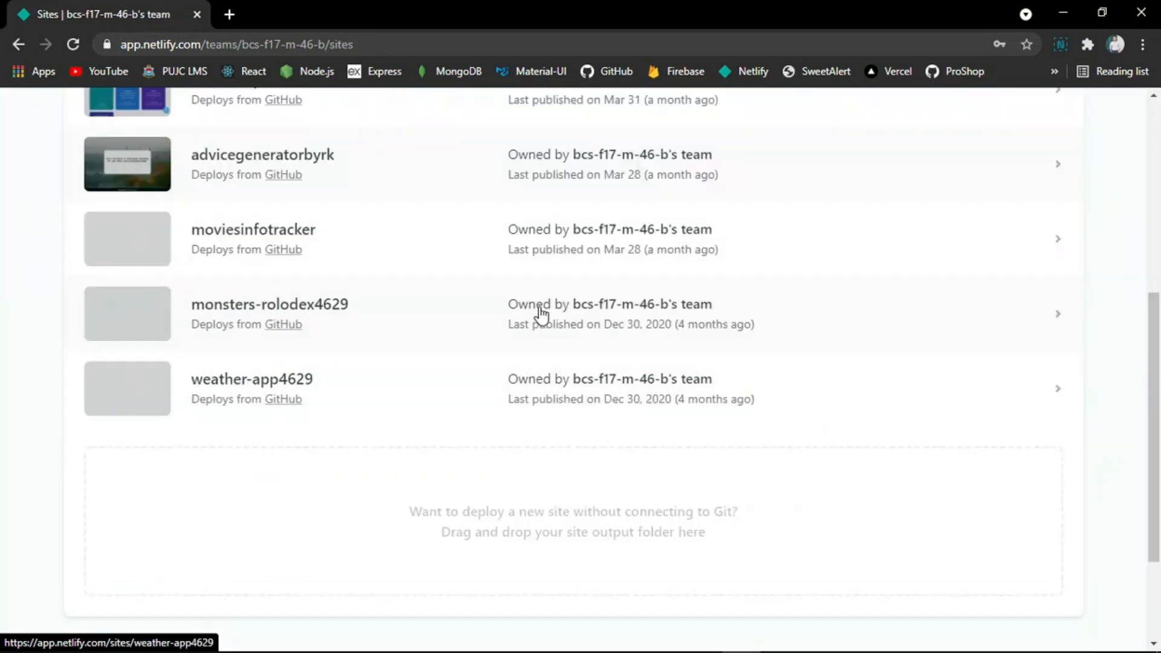
pyautogui.scroll(-3)
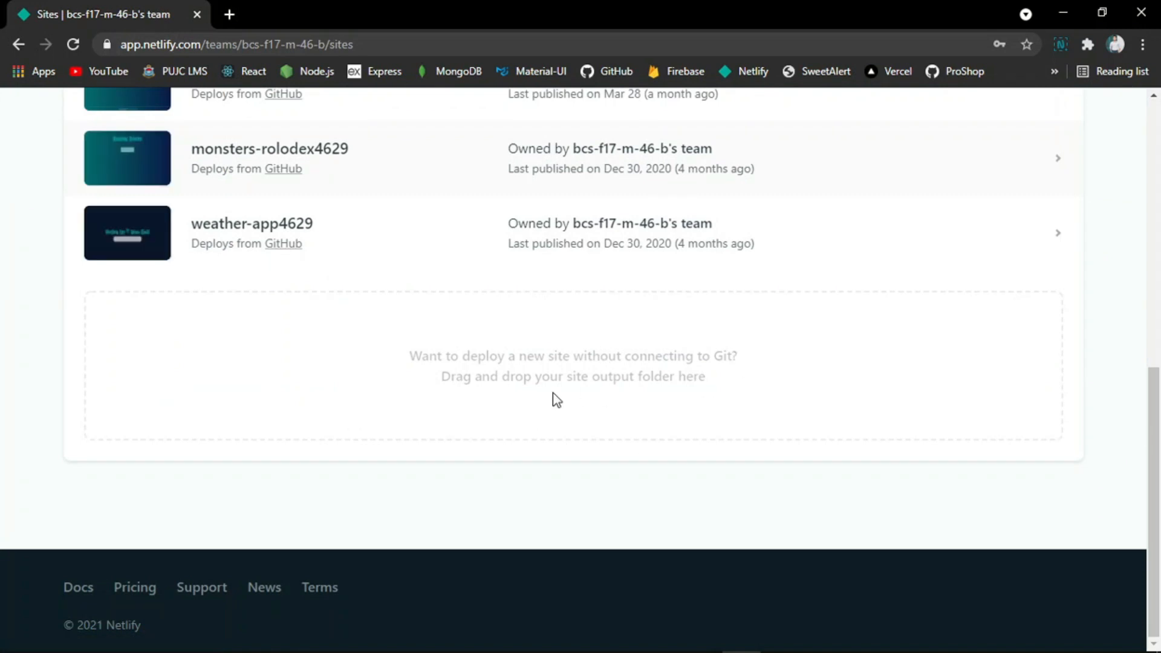
pyautogui.scroll(3)
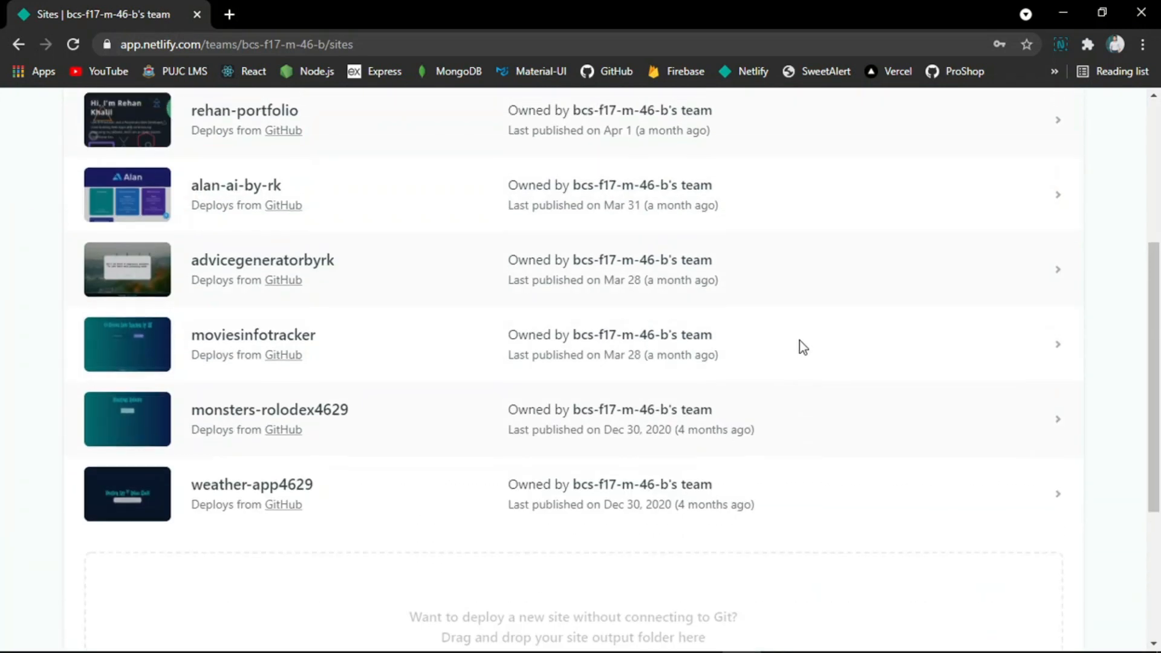
pyautogui.scroll(-3)
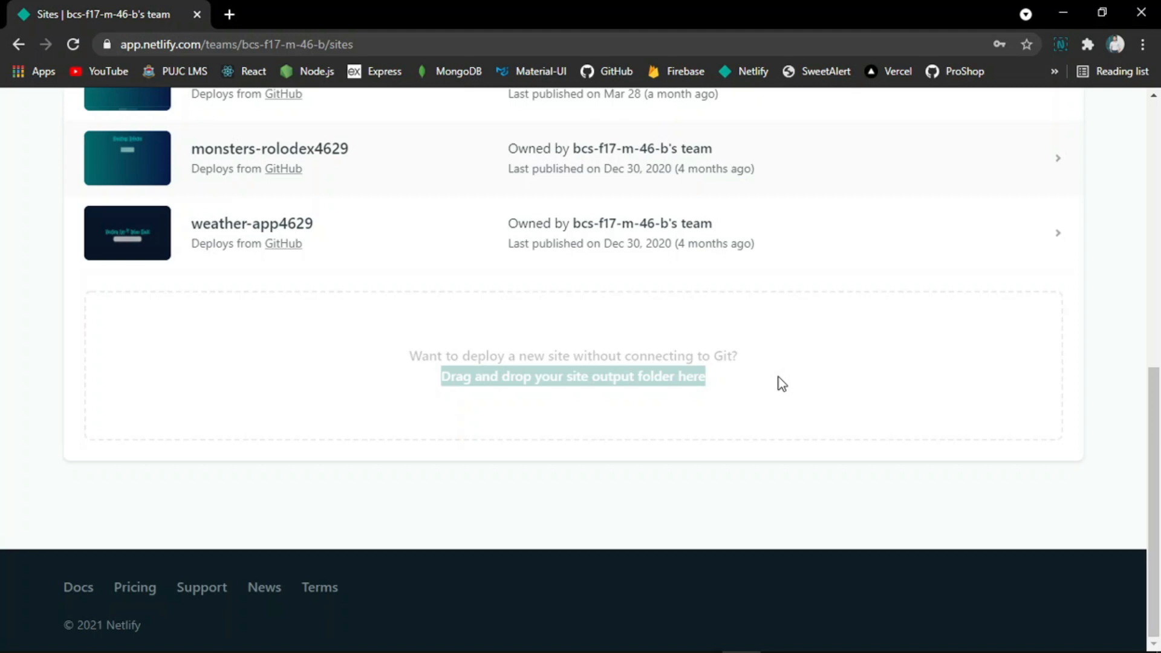
pyautogui.press('alt+tab')
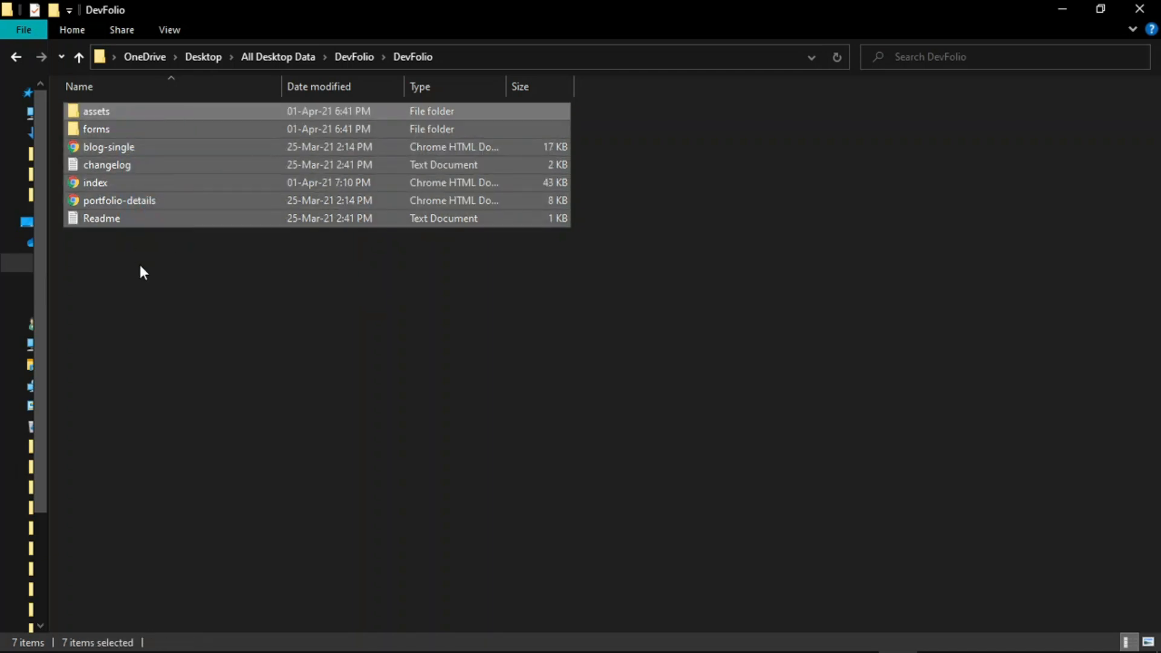
# Preview the DevFolio site locally by opening index.html in Chrome and scrolling its home page
pyautogui.click(94, 183)
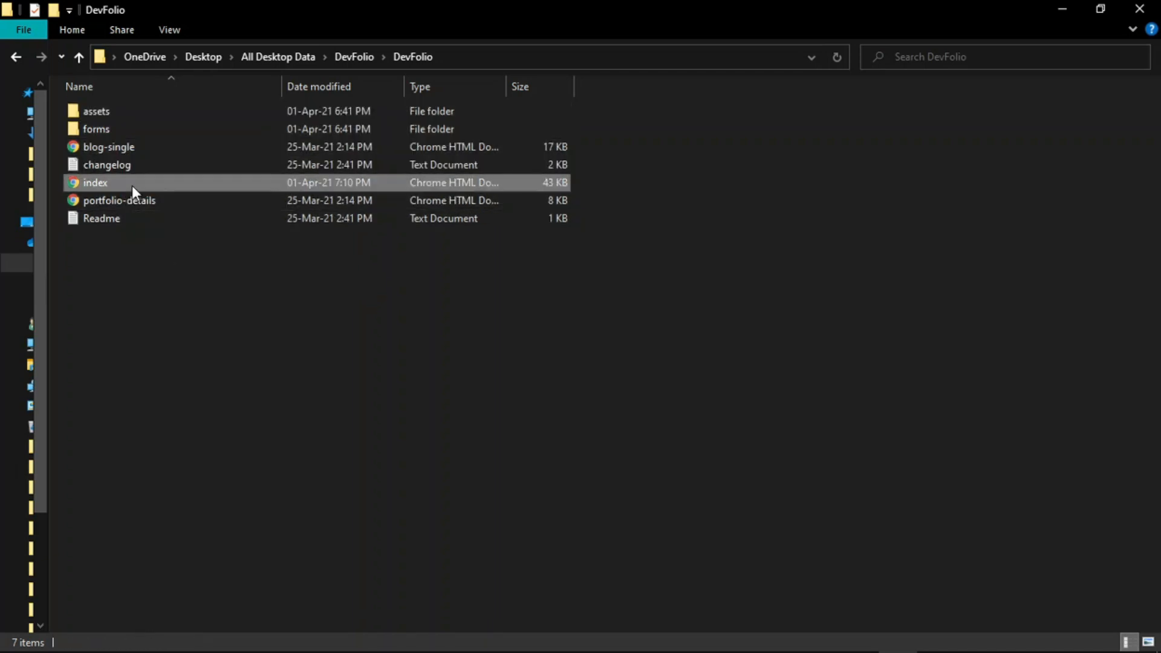
pyautogui.doubleClick(95, 182)
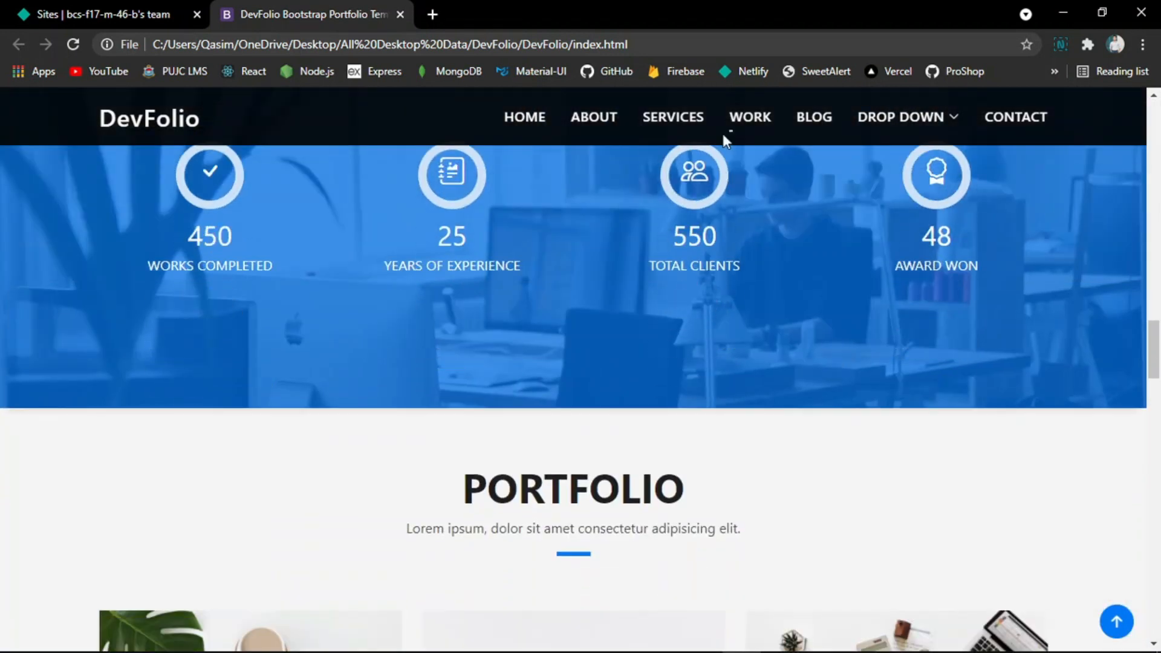
pyautogui.scroll(-3)
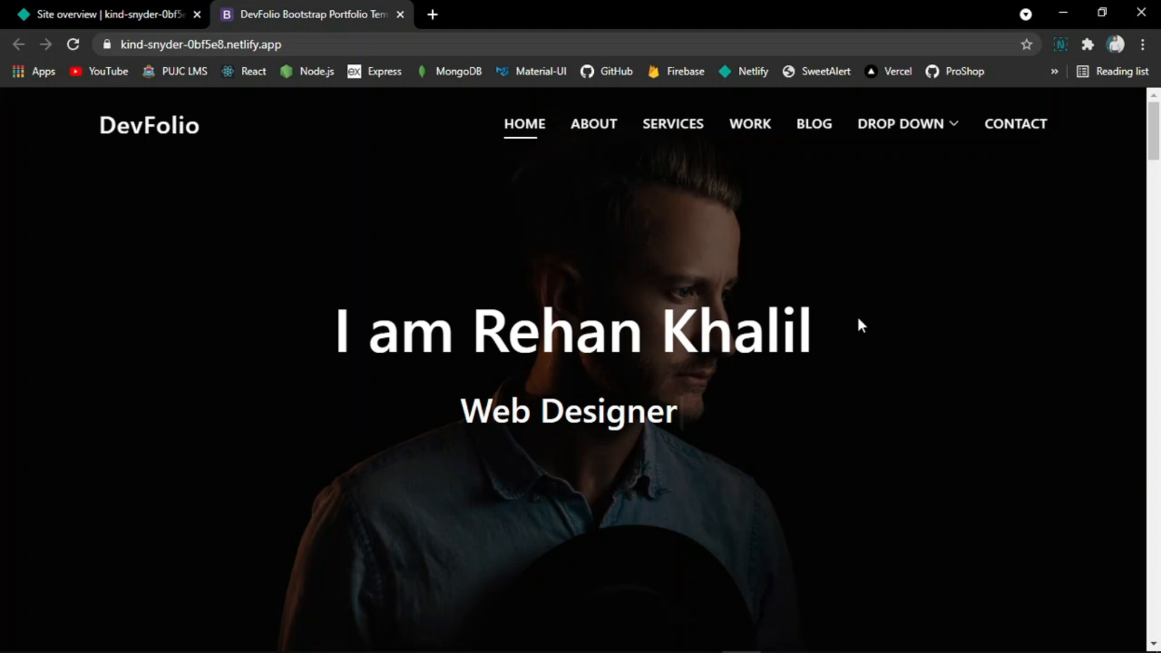
# Review kind-snyder-0bf5e8's site settings and its Domain management custom domains section
pyautogui.scroll(-3)
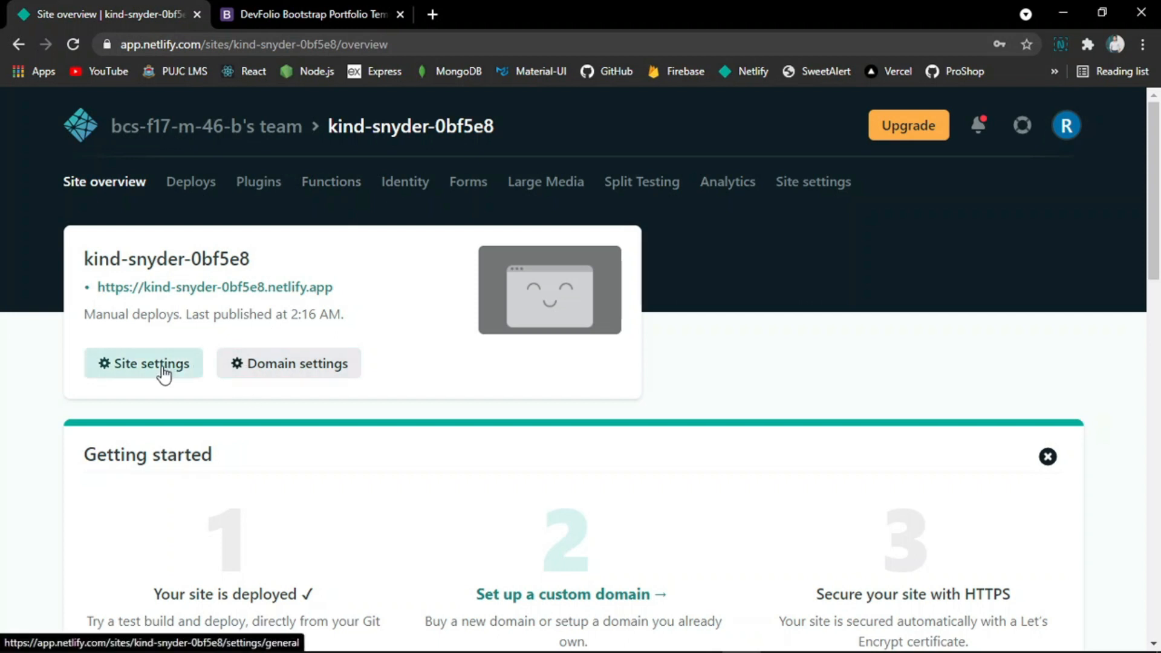
pyautogui.click(142, 364)
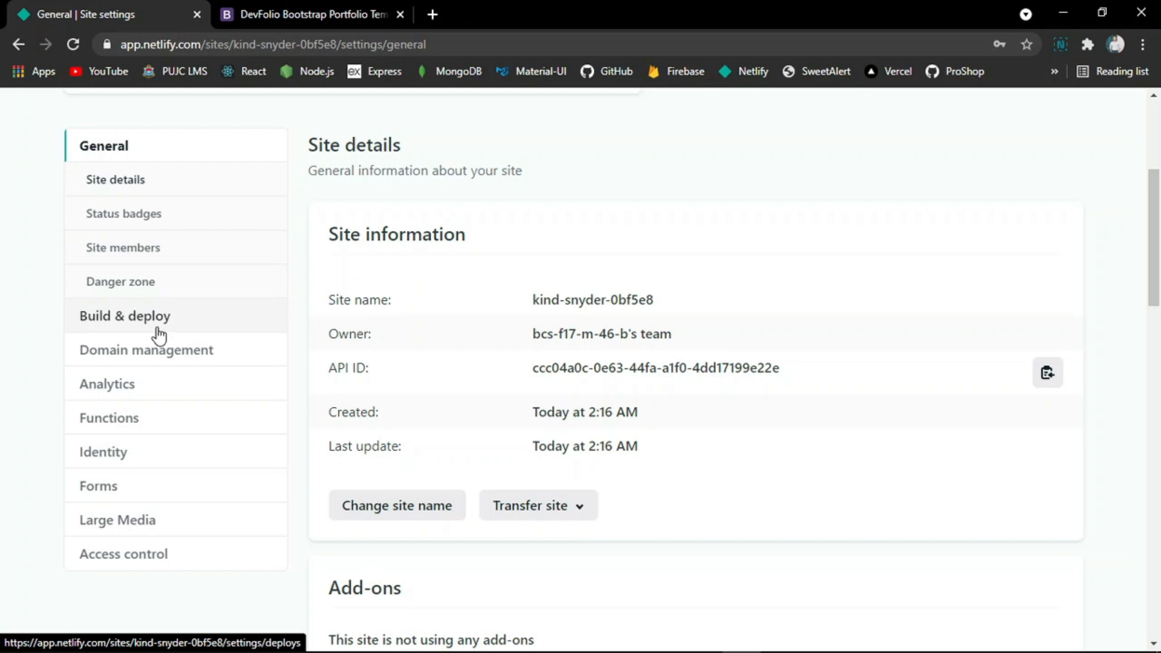
pyautogui.click(147, 350)
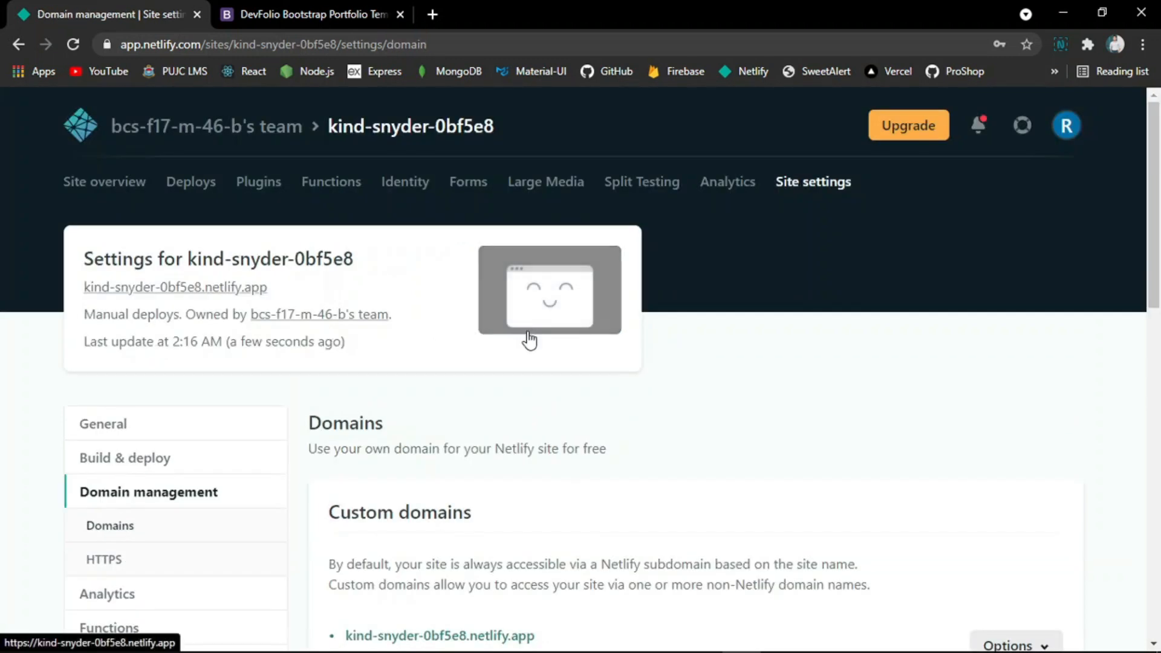
pyautogui.scroll(-3)
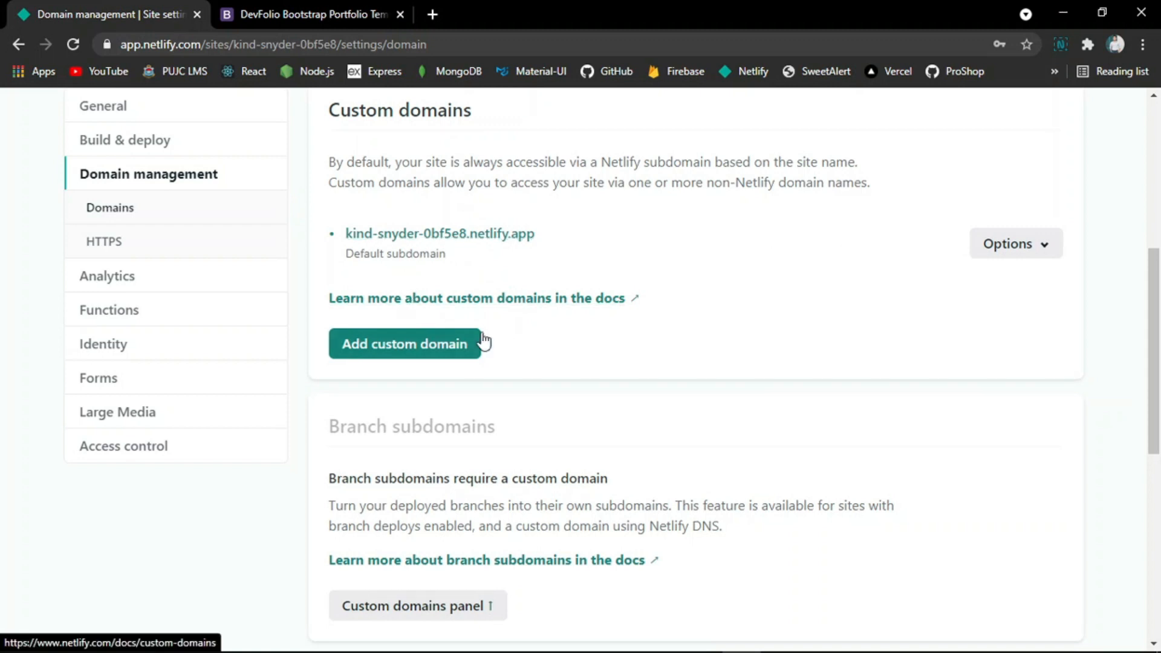
pyautogui.scroll(-3)
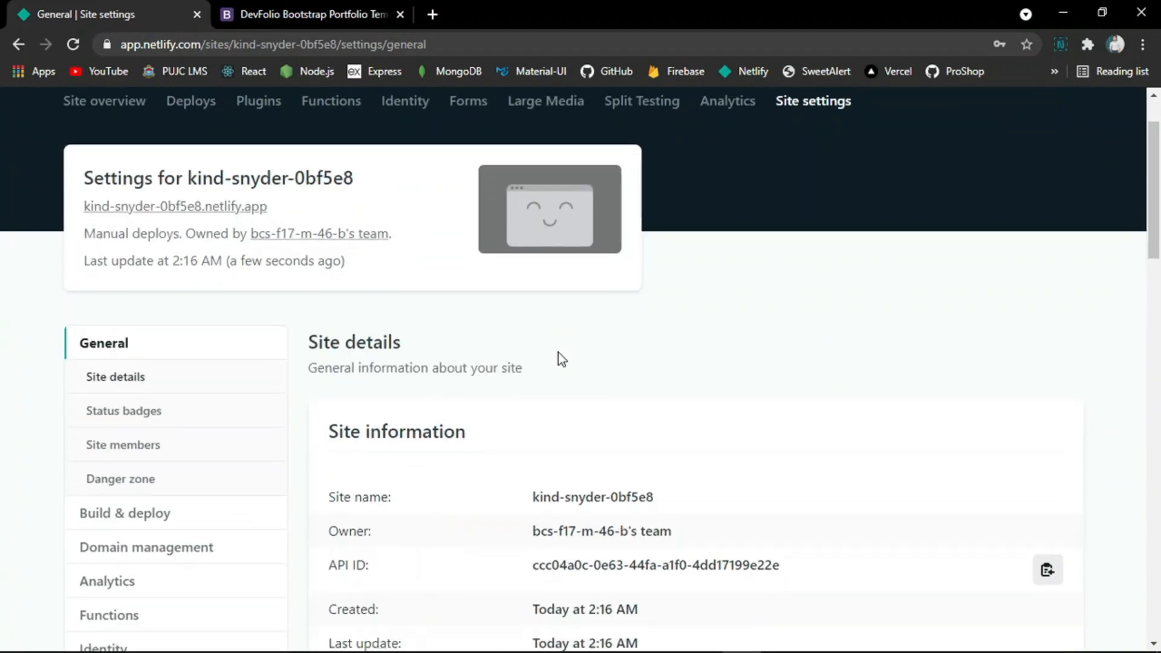
# Try renaming the site to rehan-portfolio, which is rejected as already taken
pyautogui.scroll(-3)
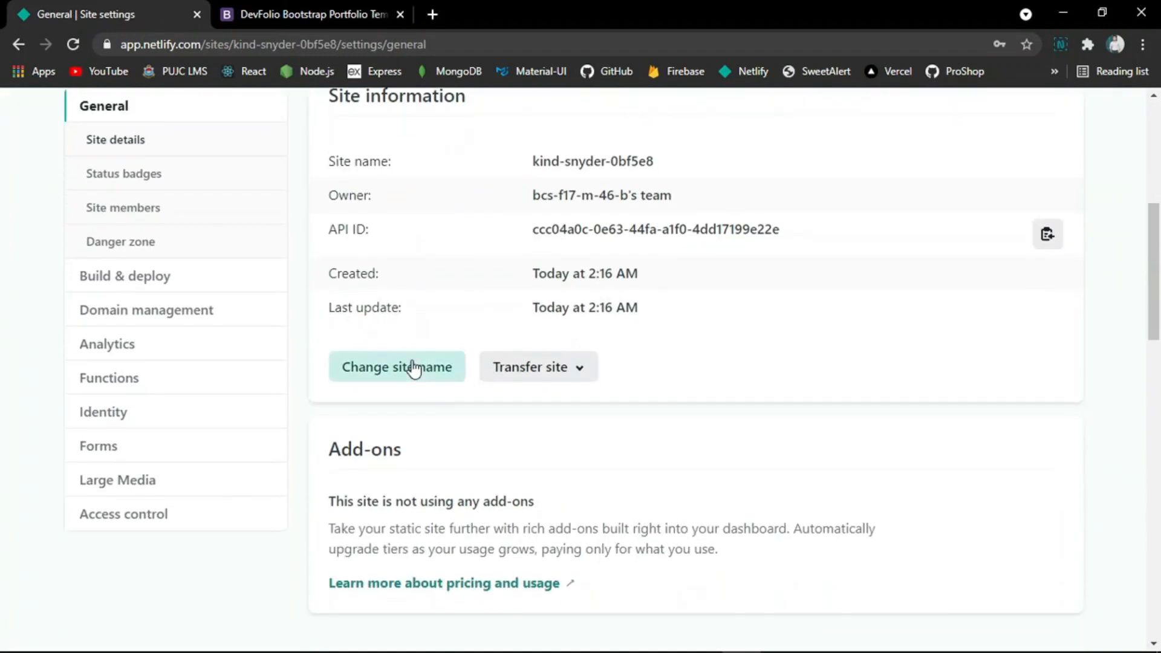
pyautogui.click(397, 366)
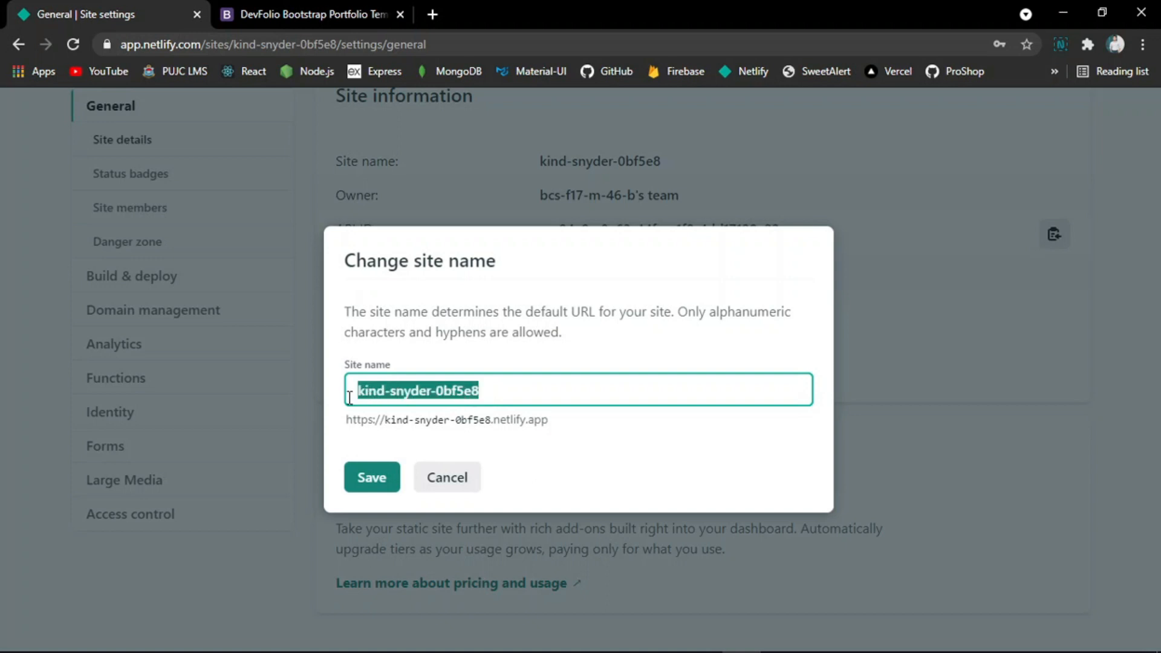
pyautogui.write('rehan-p')
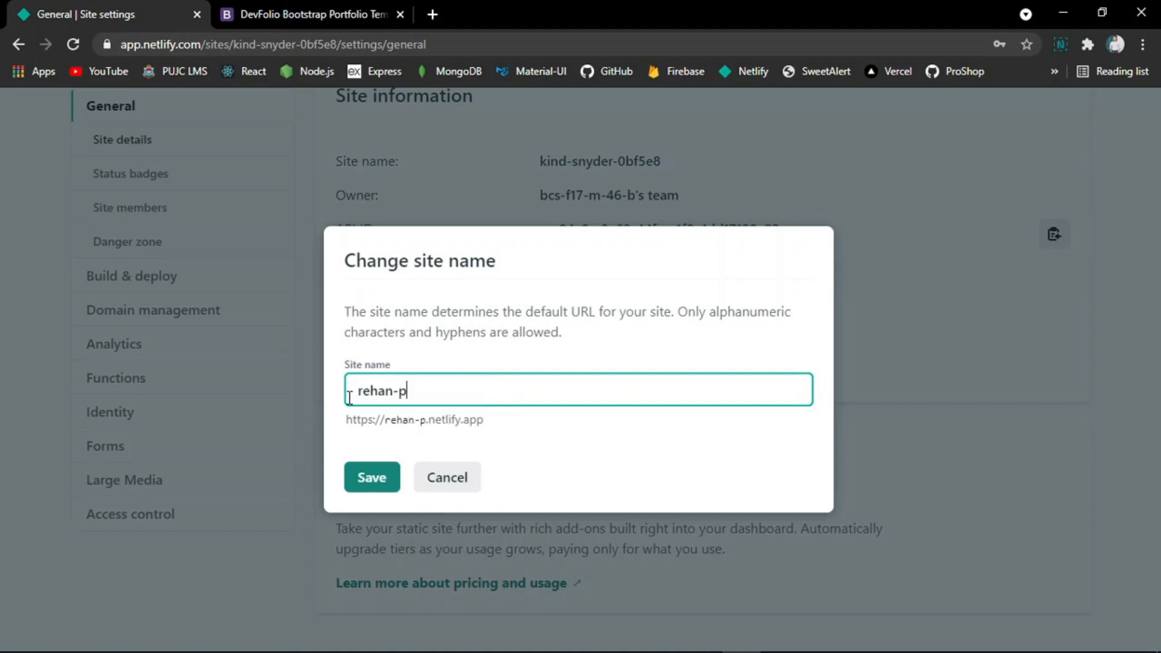
pyautogui.write('ortfoli')
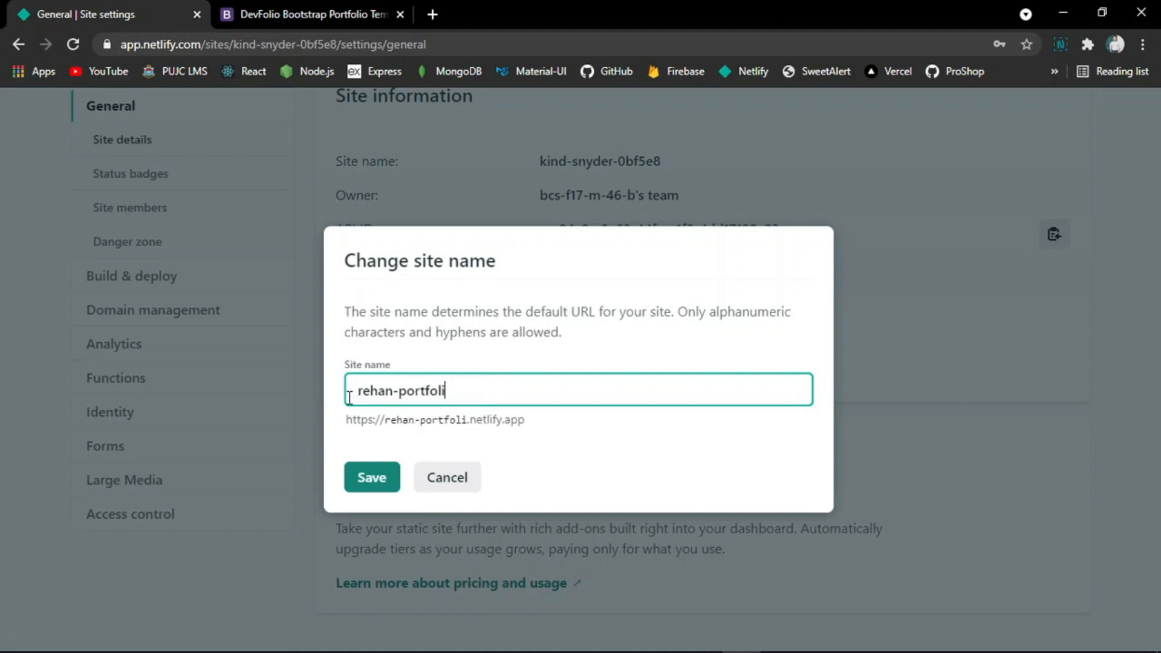
pyautogui.click(371, 477)
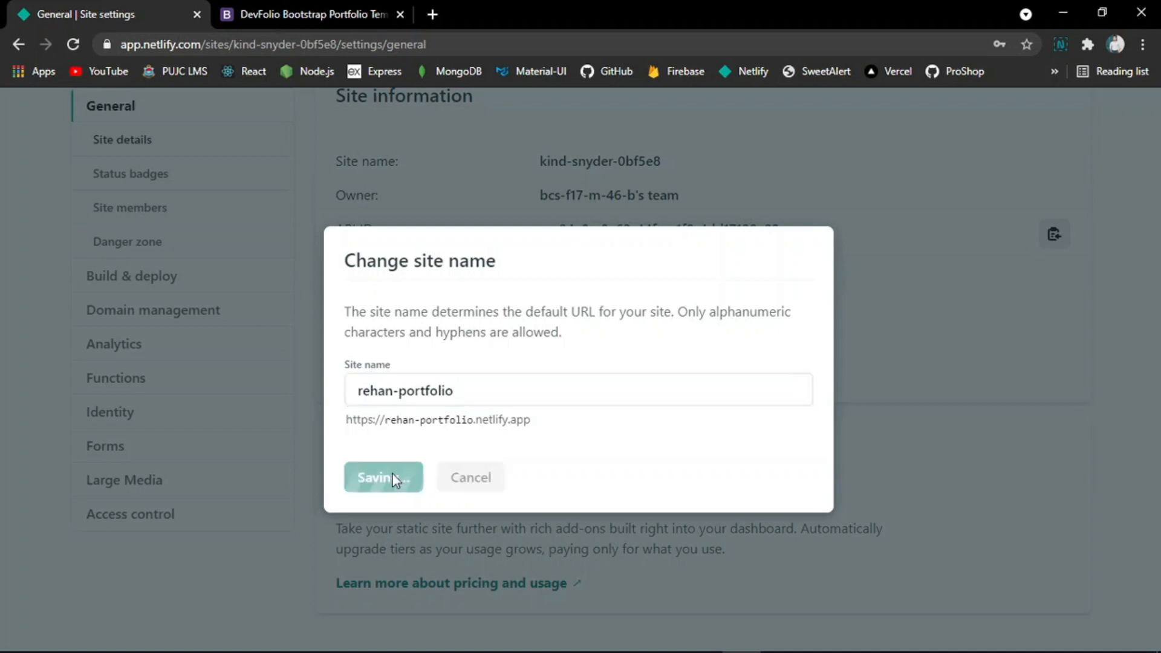
# Rename the site to rehan-portfolio4629, save it, and view the live portfolio site
pyautogui.click(384, 476)
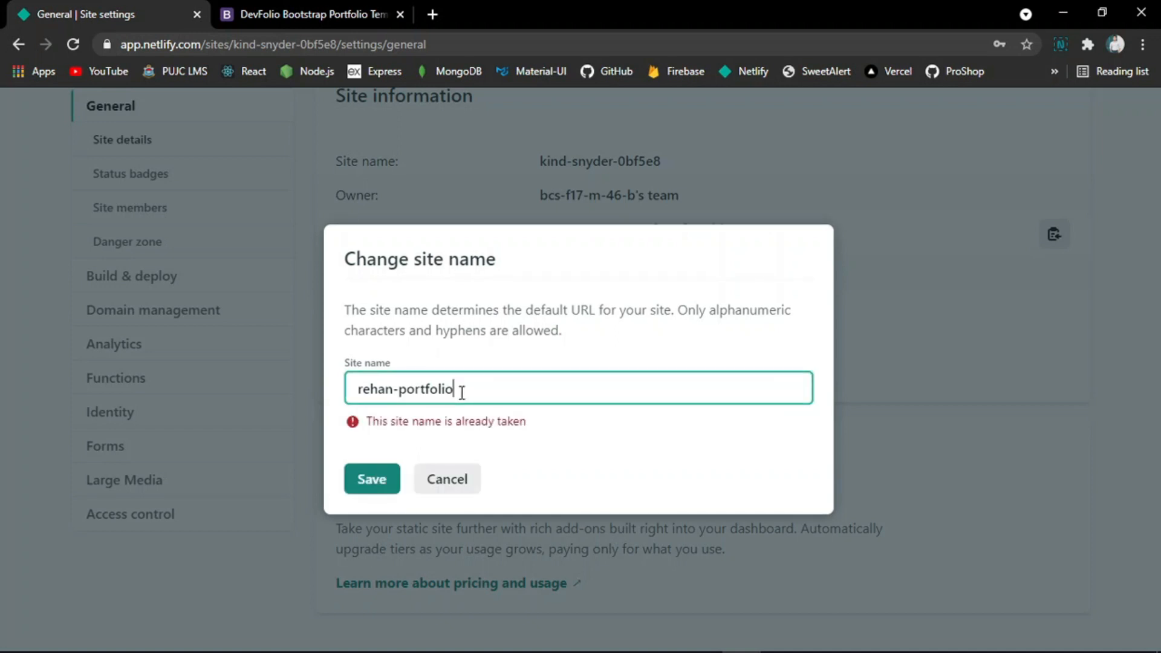
pyautogui.write('462')
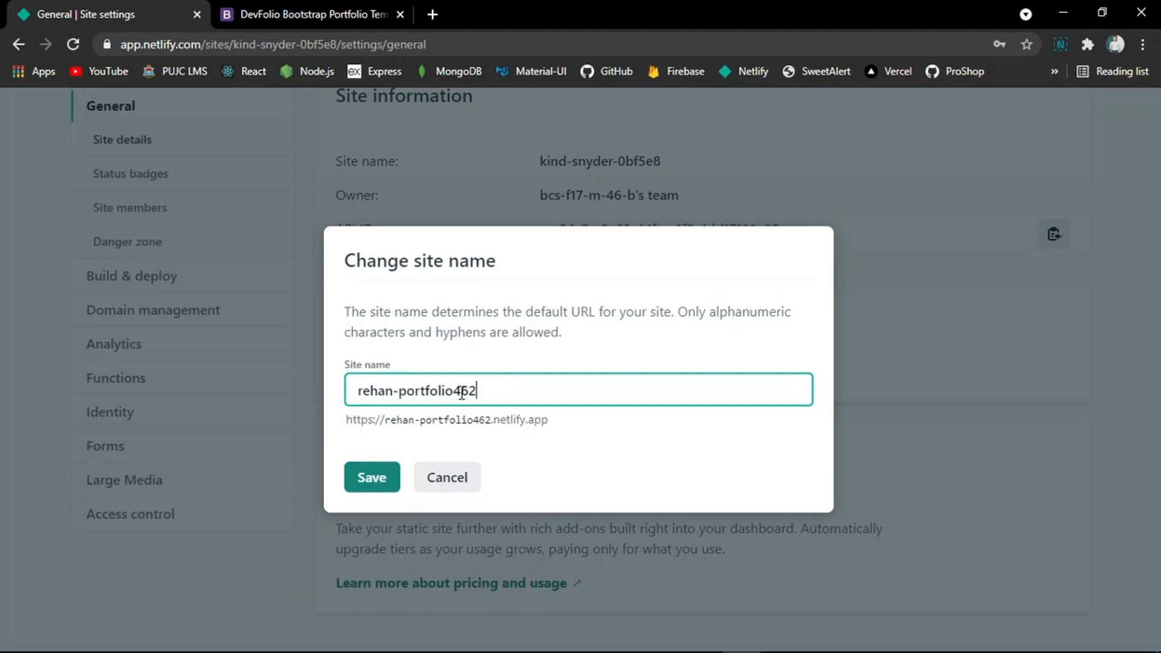
pyautogui.click(371, 477)
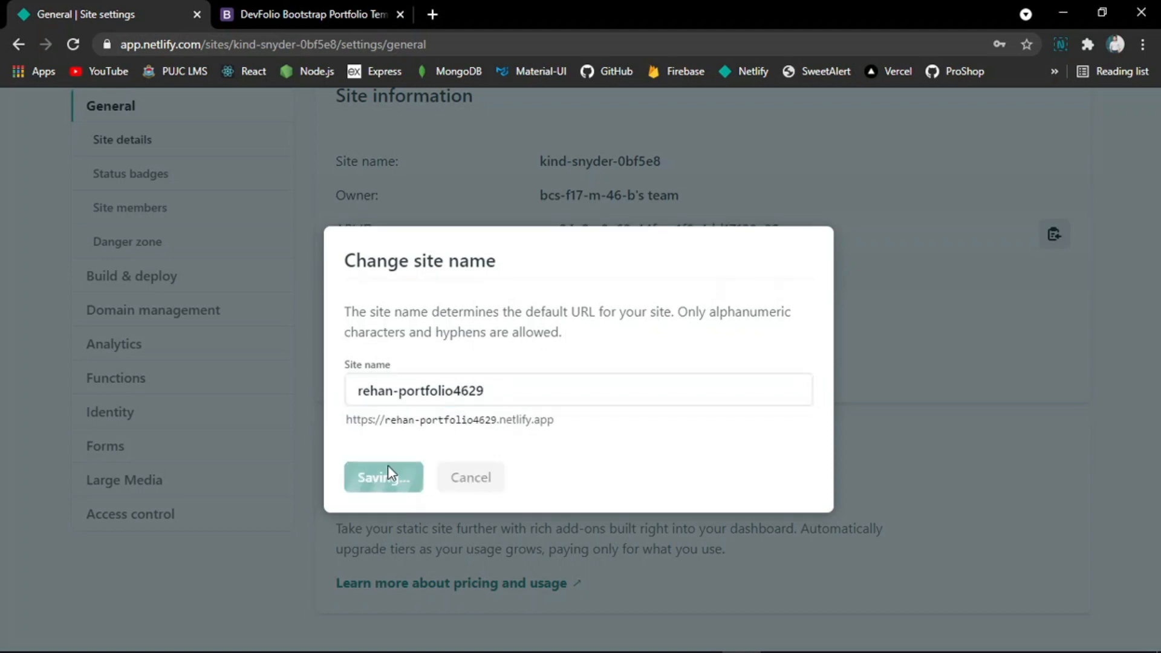
pyautogui.click(384, 476)
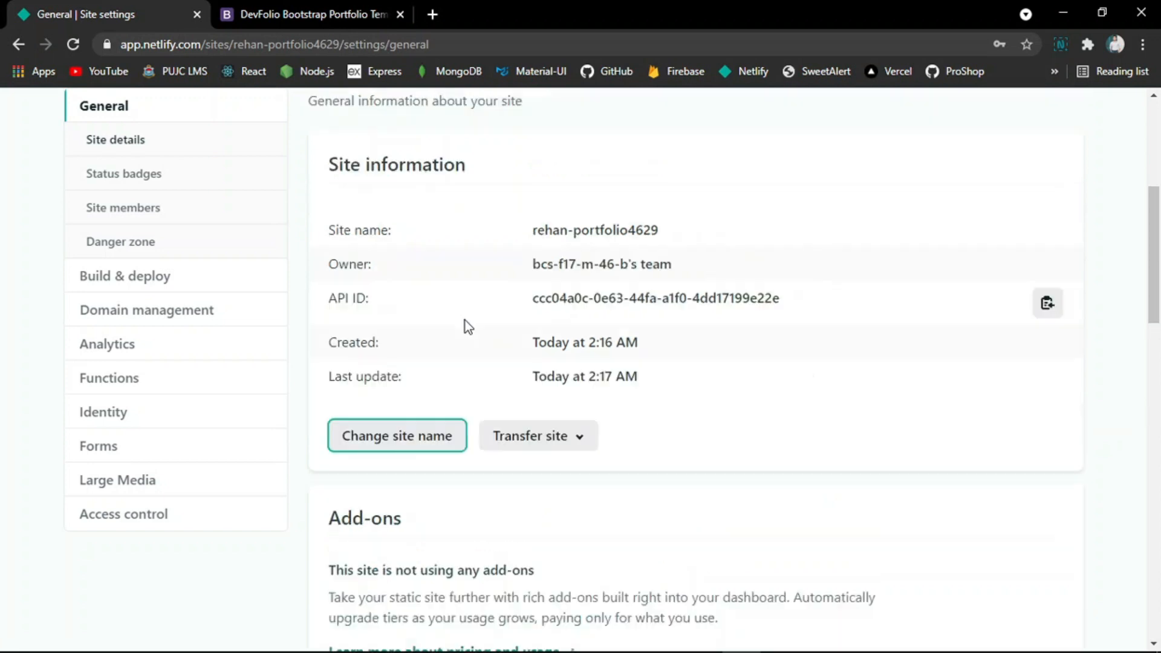
pyautogui.click(311, 14)
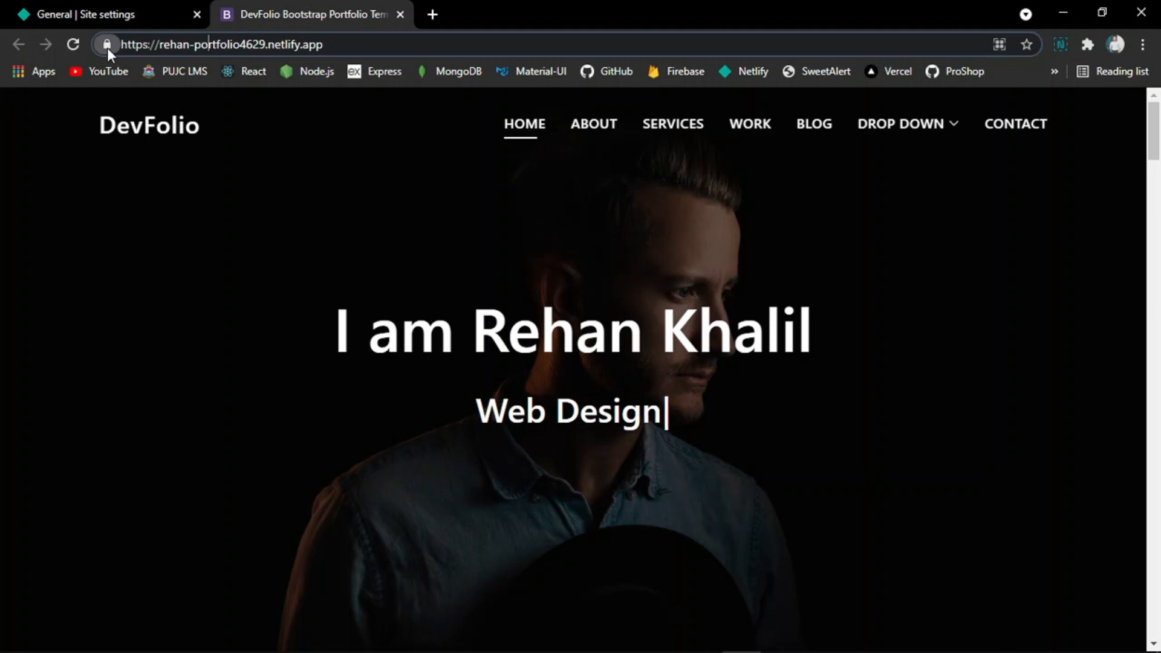
# Check rehan-portfolio4629.netlify.app's padlock connection details, then return to Netlify site settings showing its preview thumbnail
pyautogui.click(107, 44)
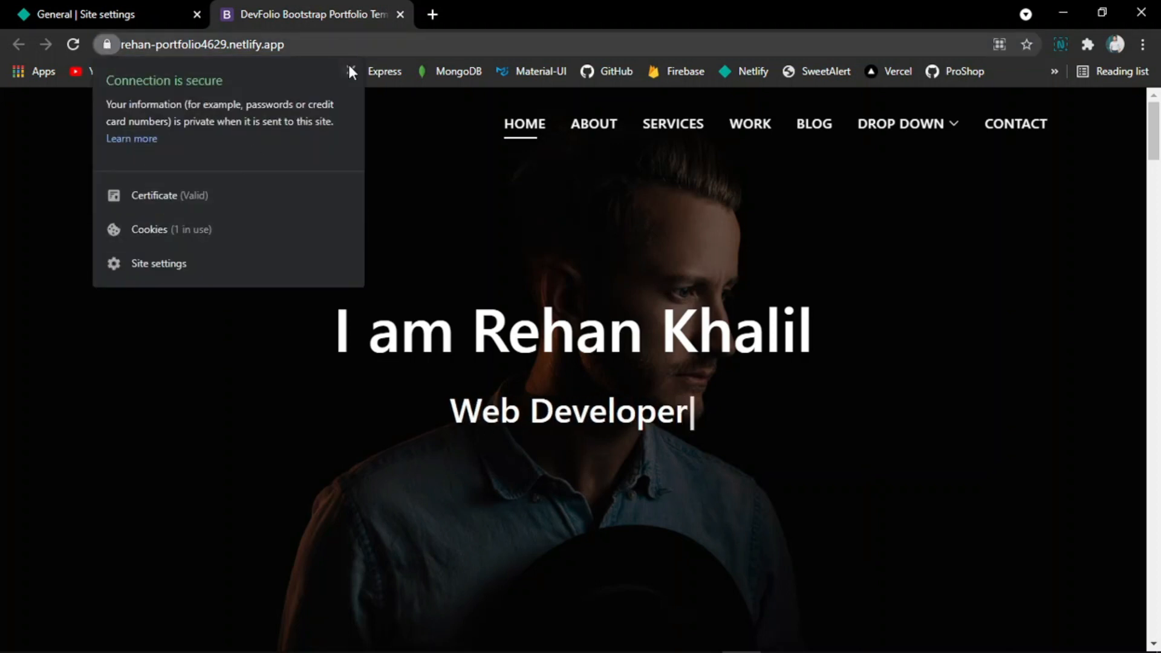
pyautogui.click(97, 15)
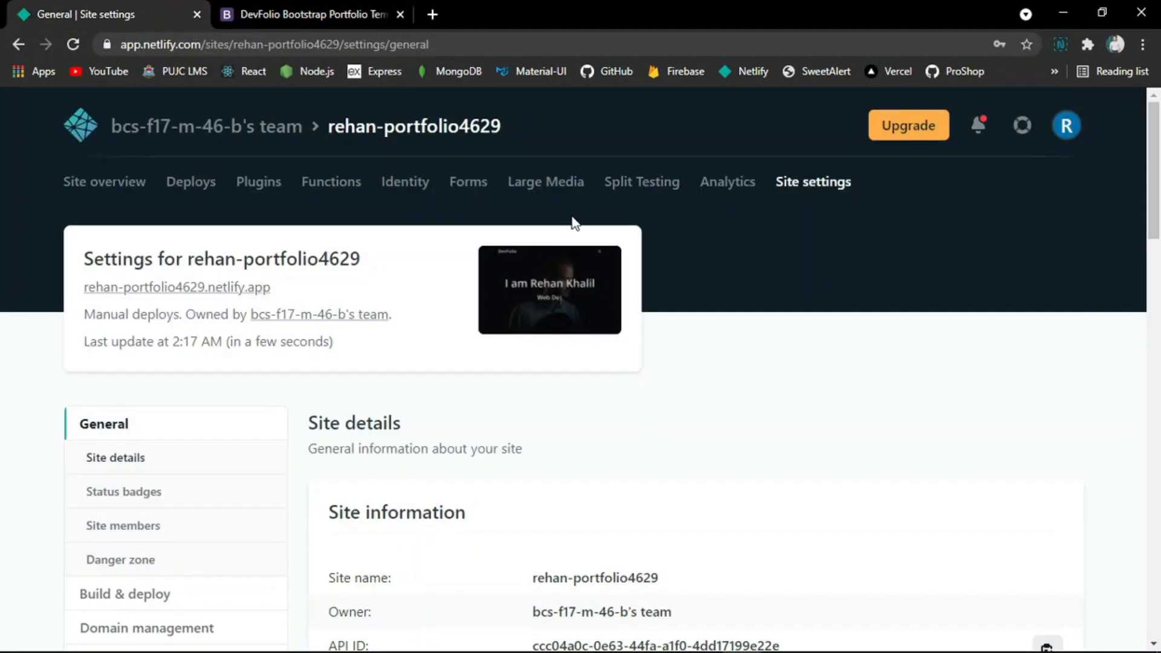
pyautogui.moveTo(862, 325)
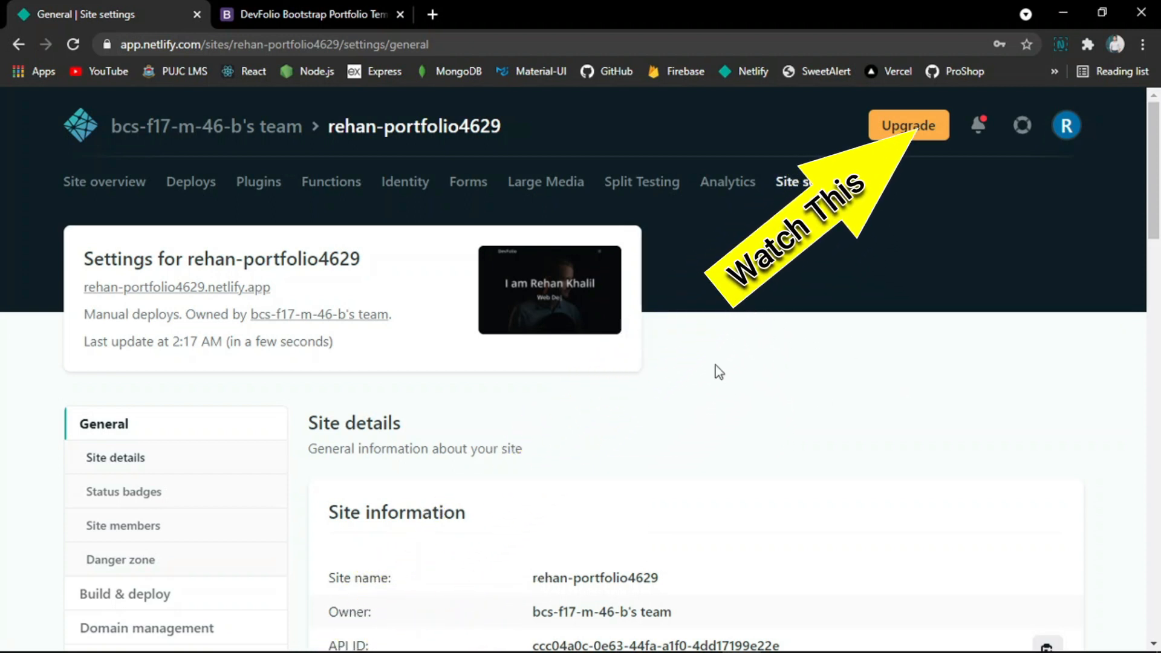
pyautogui.moveTo(787, 335)
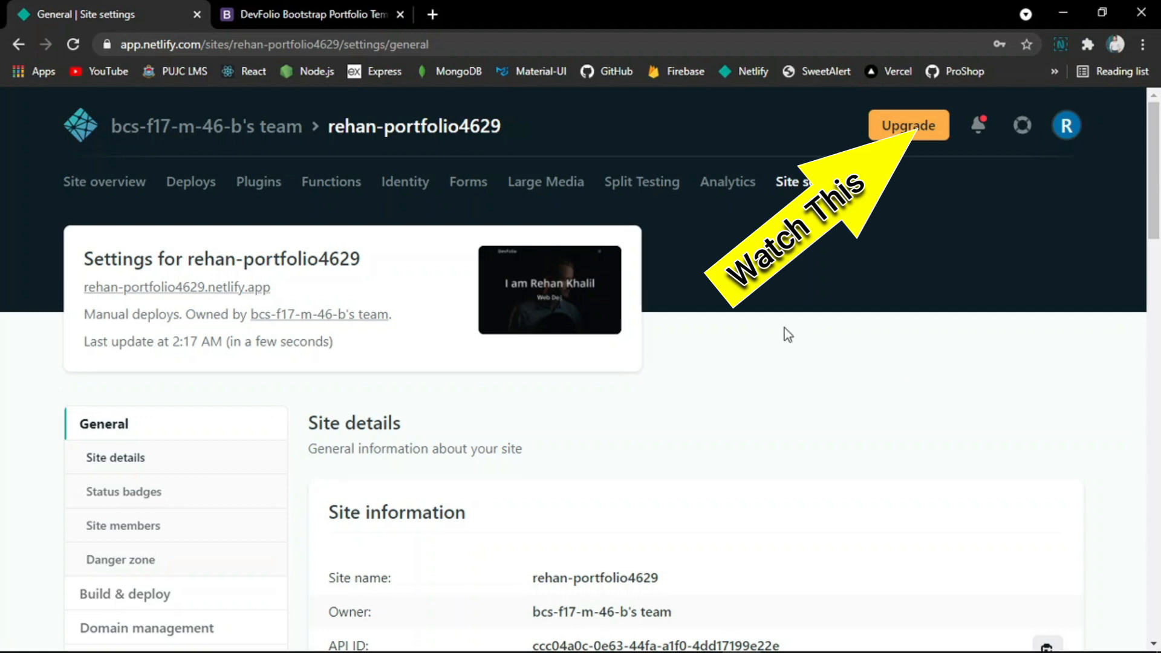